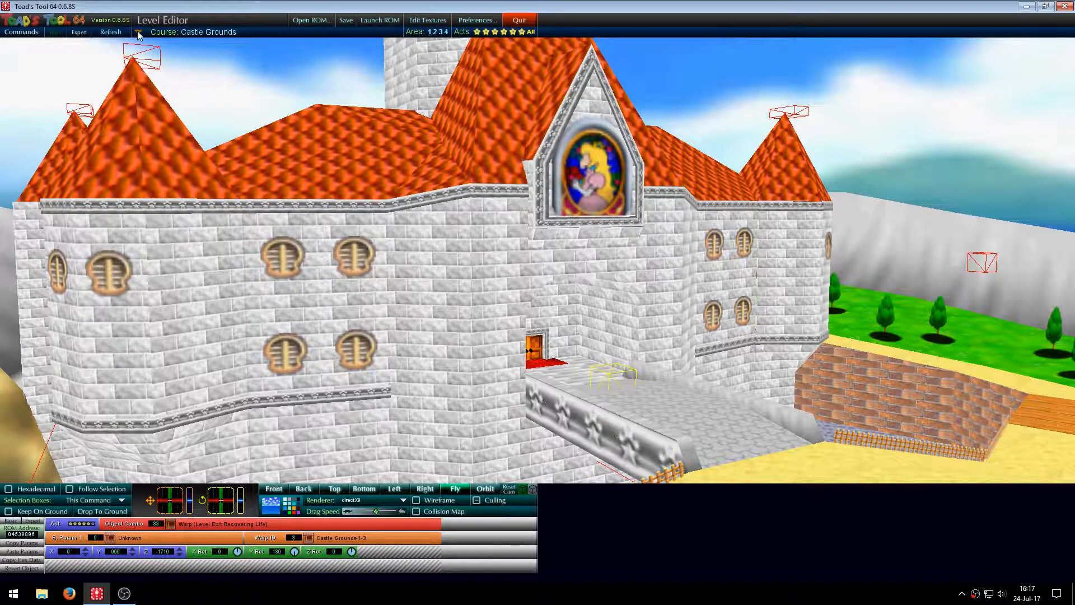
Show the Castle Grounds 3D Objects, course and Set Object Combo lists in the side panel.
click(137, 32)
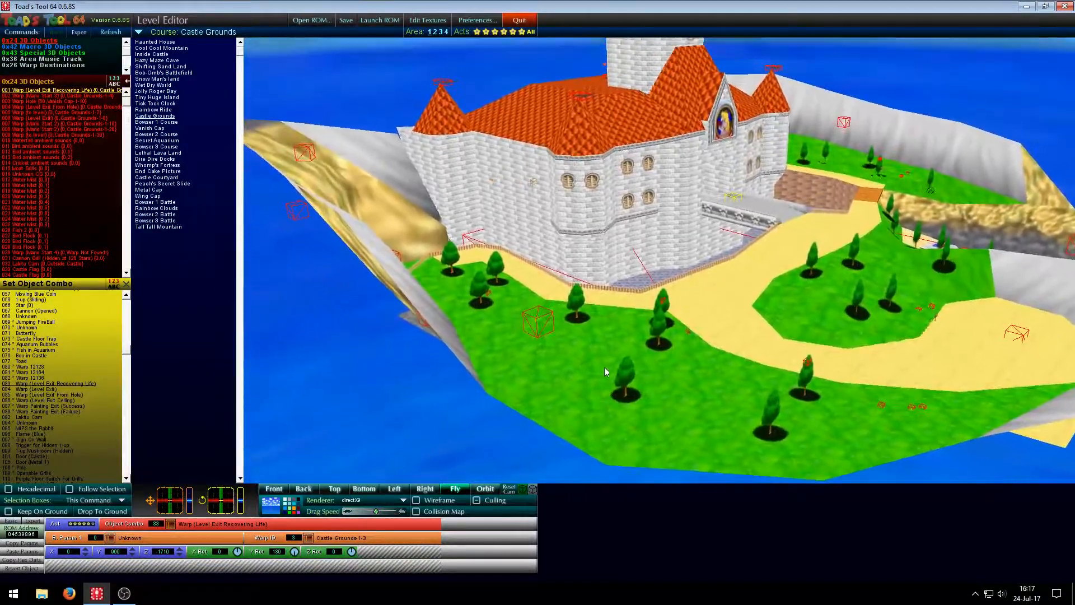
Browse the 0x43 Special and 0x42 Macro 3D Objects lists, then load Bob-Omb's Battlefield.
click(44, 53)
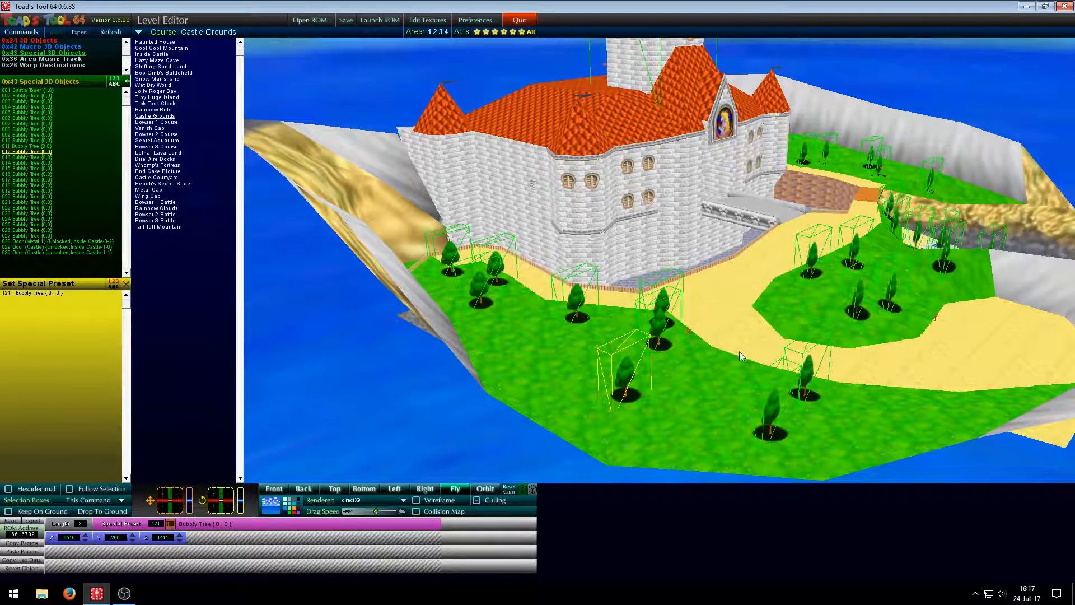
click(37, 47)
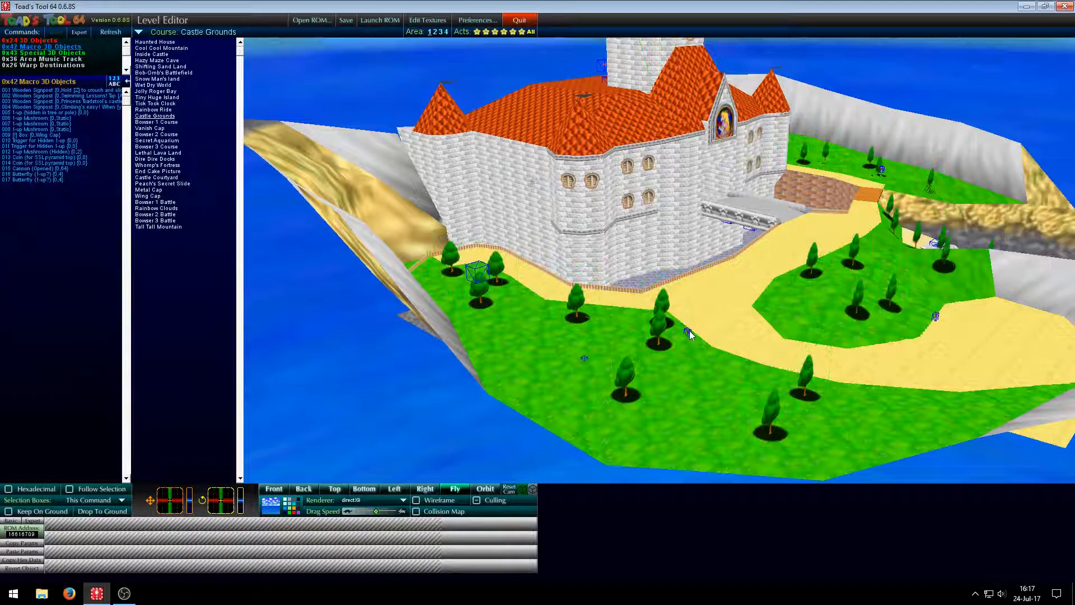
click(164, 73)
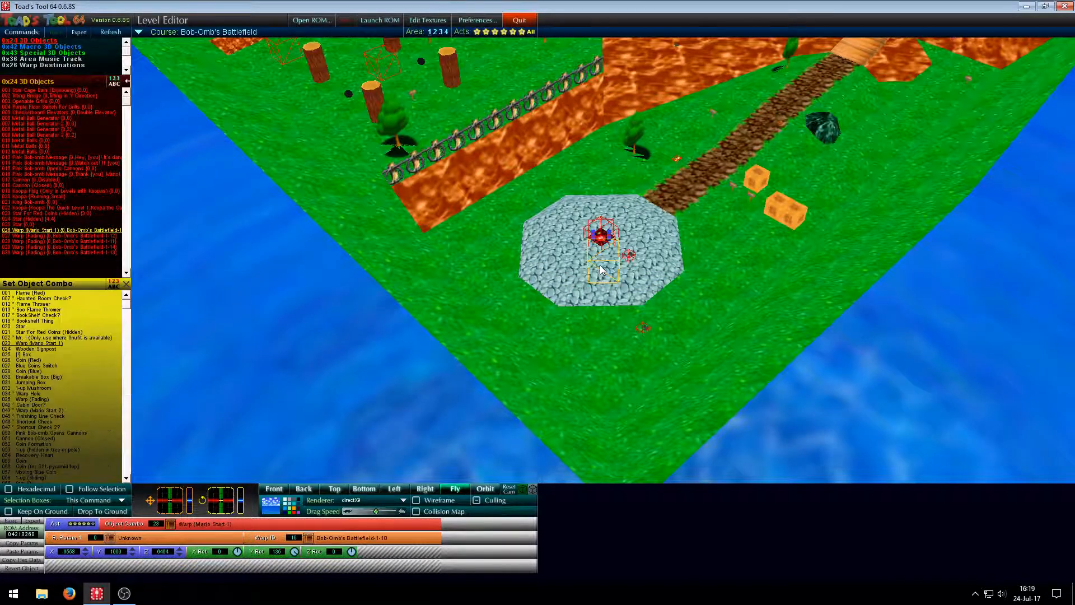
mouse_move(234, 471)
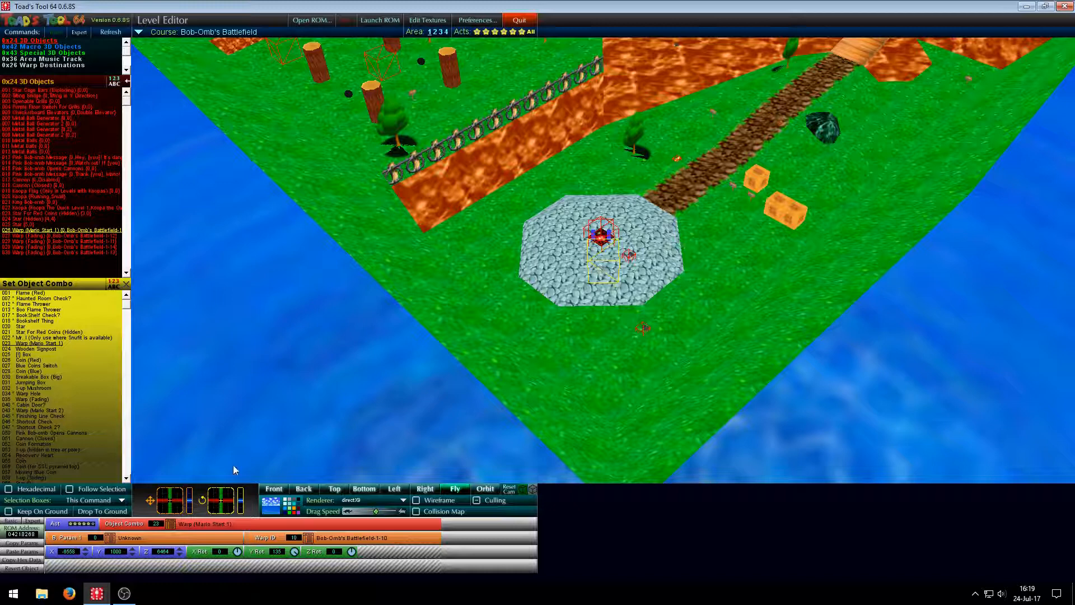